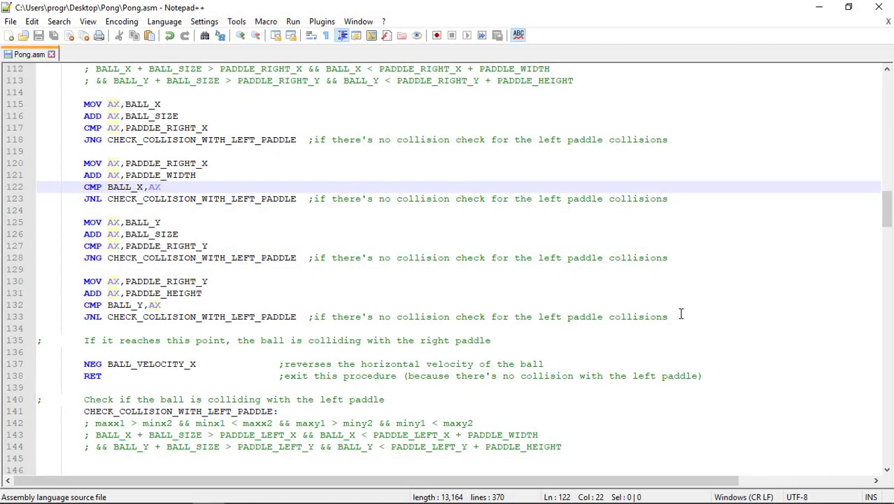
Copy the right-paddle comparison blocks into the left-paddle check, first one using PADDLE_LEFT_X.
click(667, 316)
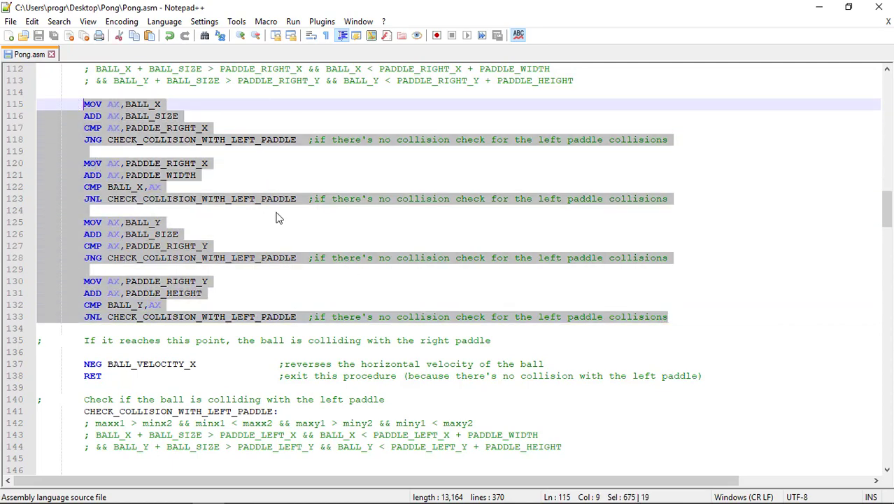
scroll(down, 3)
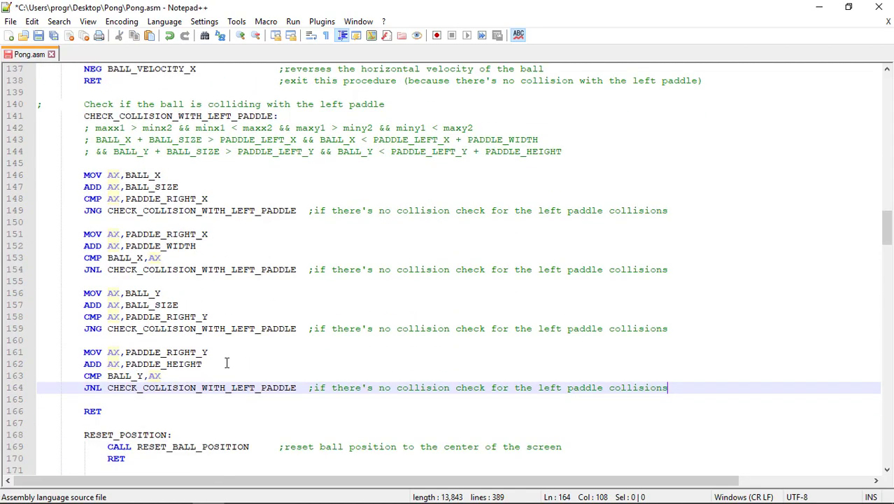
scroll(down, 3)
text(LEF)
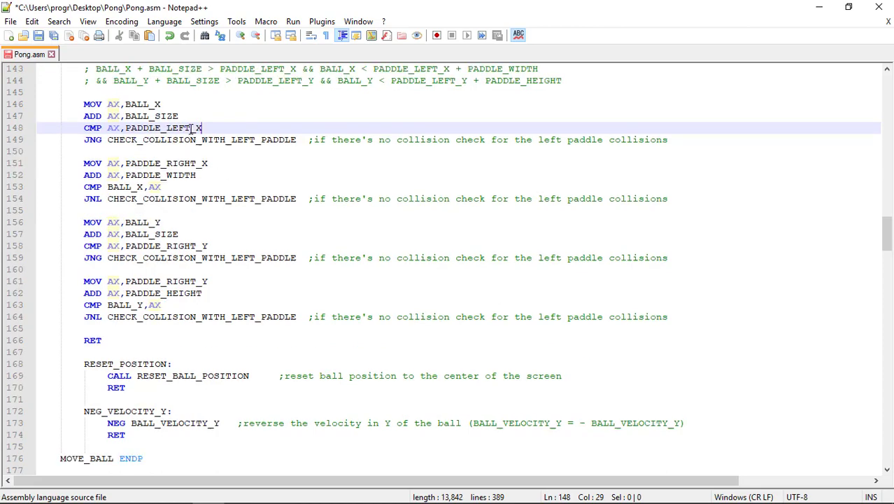
Change the remaining PADDLE_RIGHT_X/Y references in the pasted block to PADDLE_LEFT_X/Y.
double_click(181, 127)
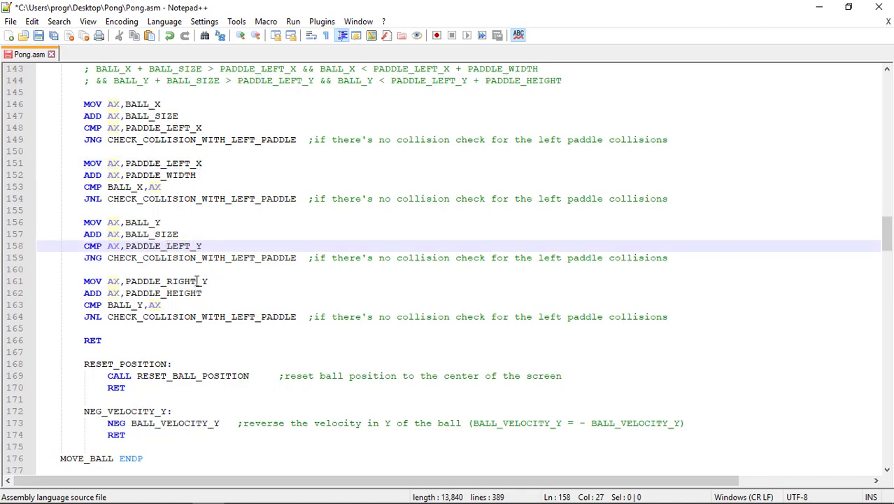
double_click(181, 282)
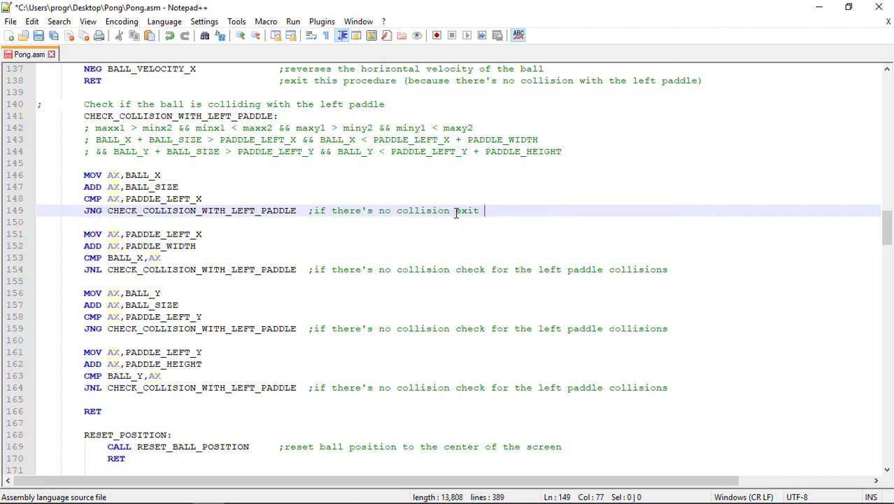
Retarget the left-paddle jumps to EXIT_COLLISION_CHECK, commented 'if there's no collision exit procedure'.
text(procedure)
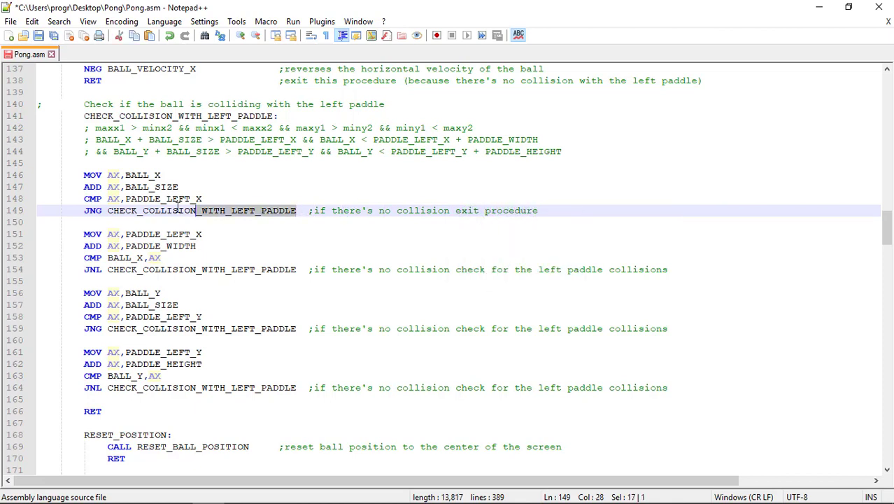
text(e)
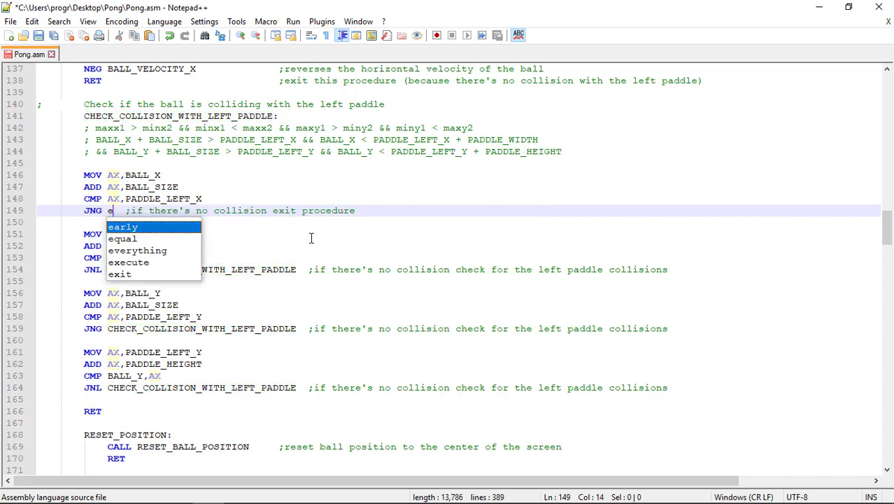
text(XIT_COLLISION)
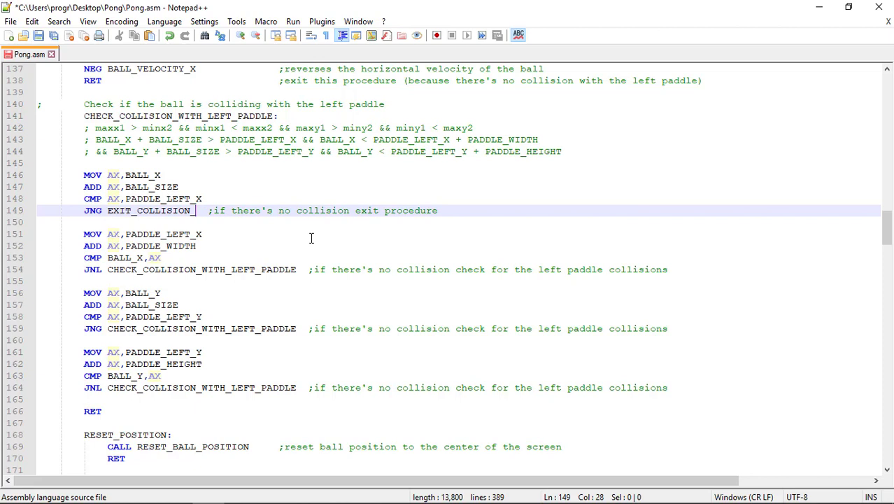
text(_CHECK)
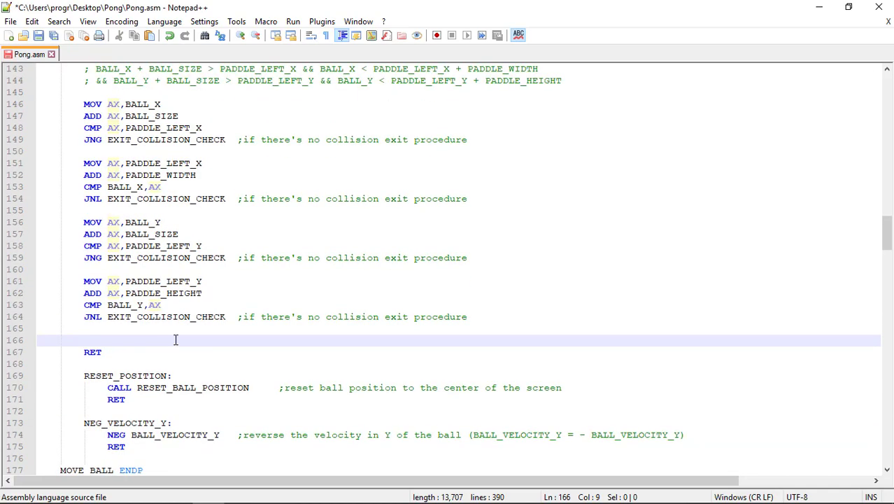
Add the 'ball is colliding with the left paddle' comment followed by NEG BALL_VELOCITY_X.
scroll(up, 3)
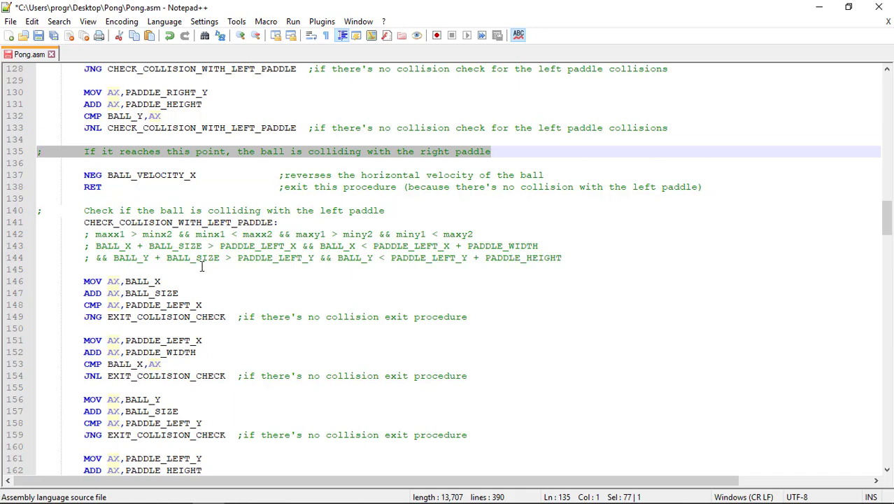
scroll(down, 3)
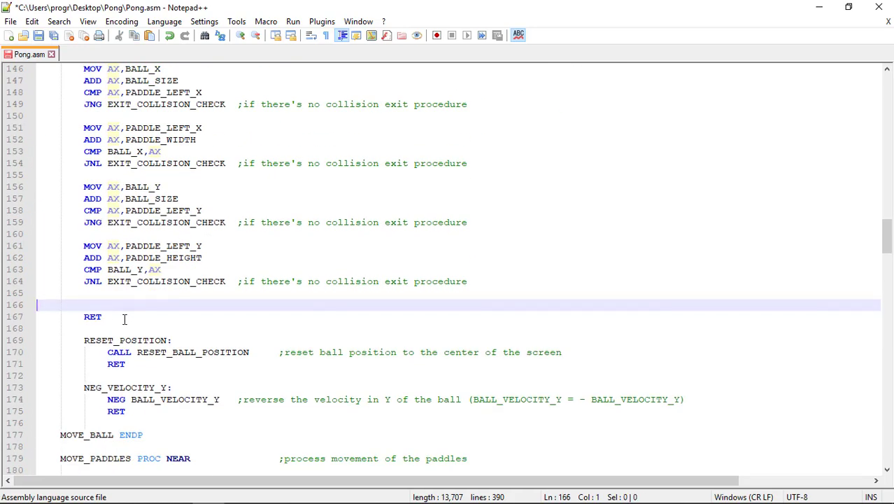
text(;	If it reaches this point, the ball is colliding with the right paddle)
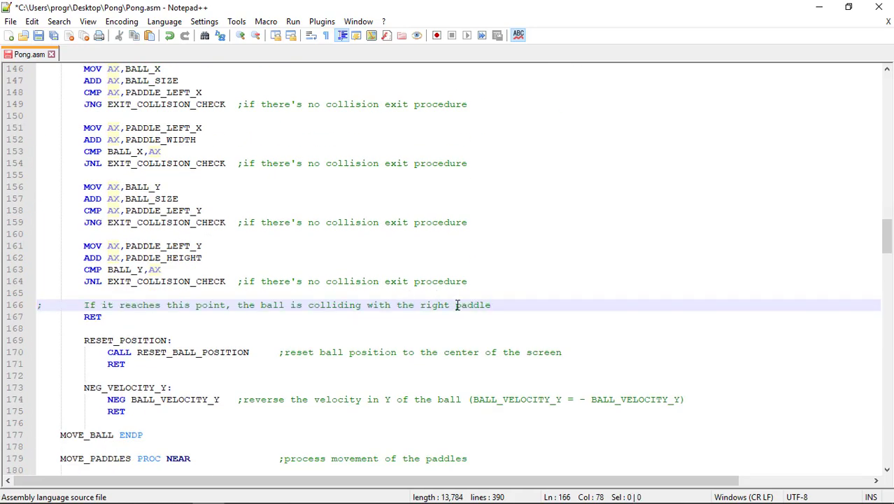
double_click(434, 305)
text(lef)
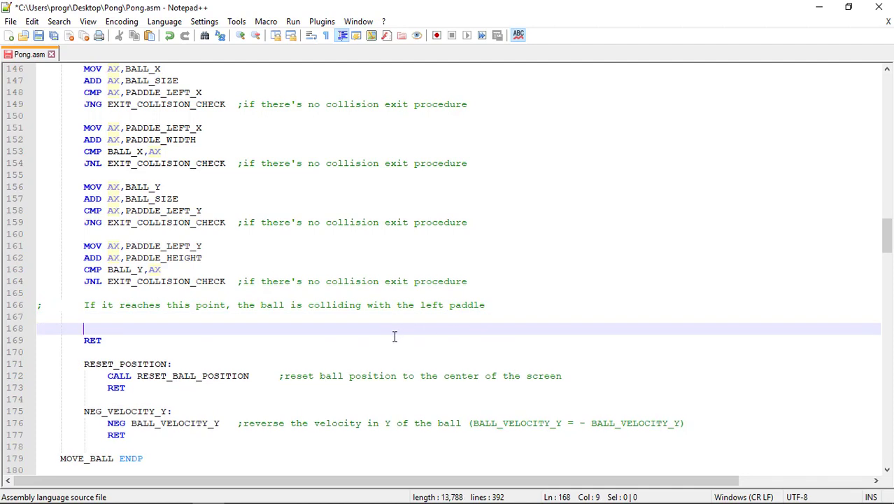
text(NEG)
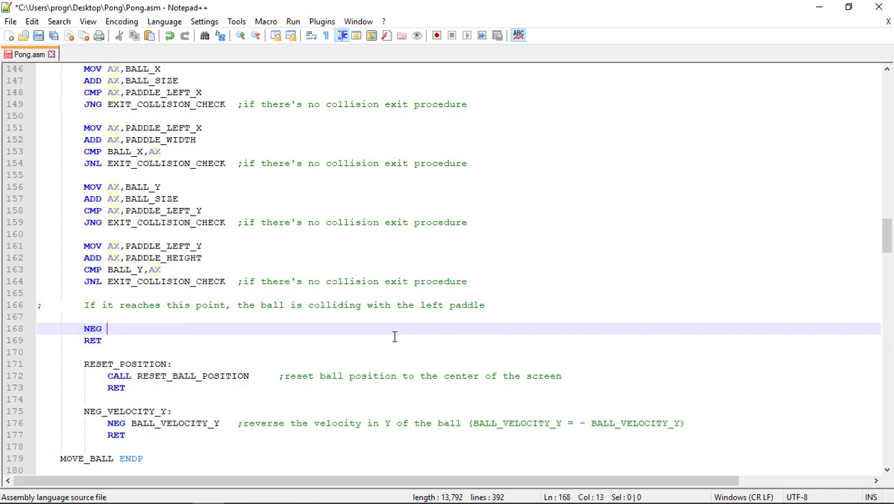
text(BALL_VELOCITY_X)
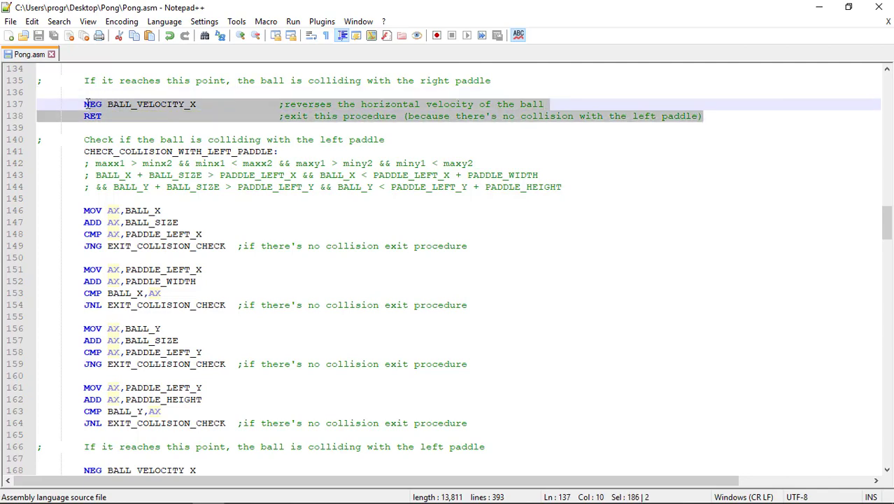
Give the left-paddle NEG BALL_VELOCITY_X and RET lines the comments from the right-paddle section.
scroll(down, 3)
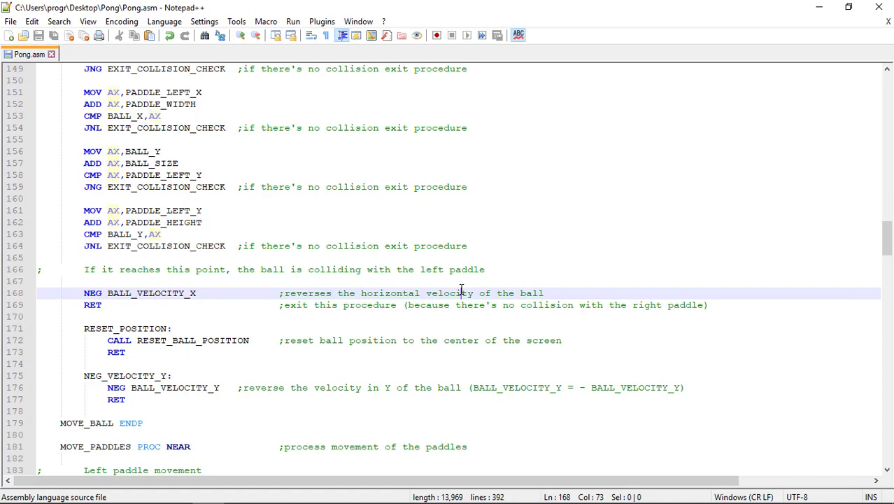
mouse_move(698, 308)
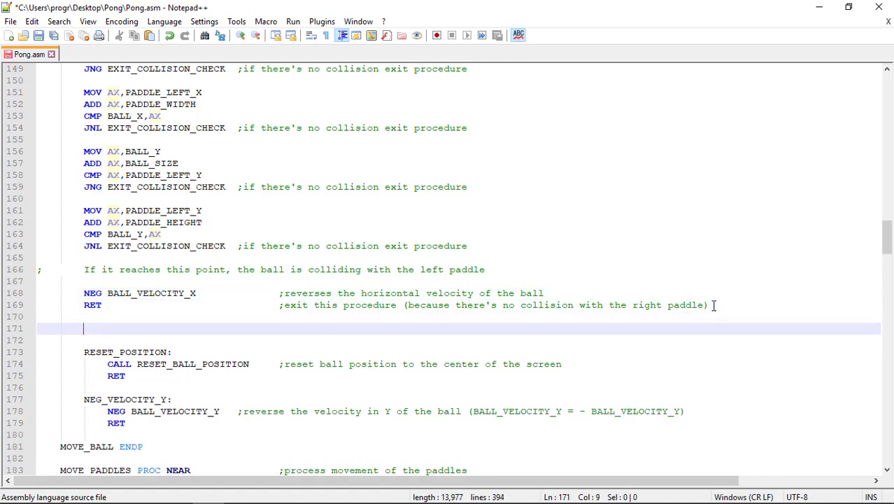
End the collision code with an EXIT_COLLISION_CHECK: label followed by RET, and save Pong.asm.
text(E)
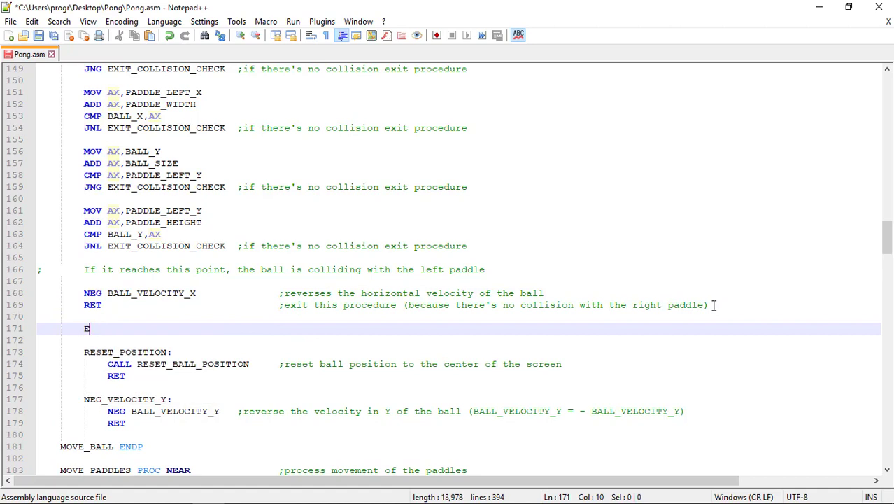
text(XIT_COLLISION_CHECK:)
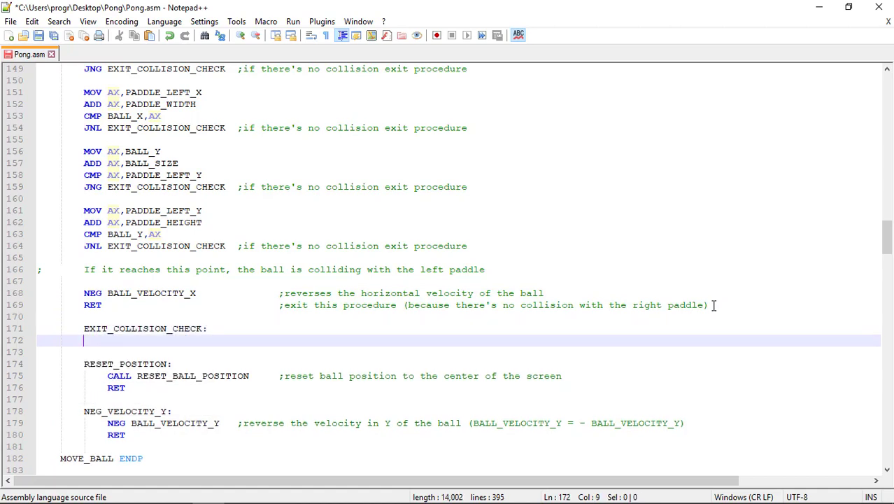
text(ret)
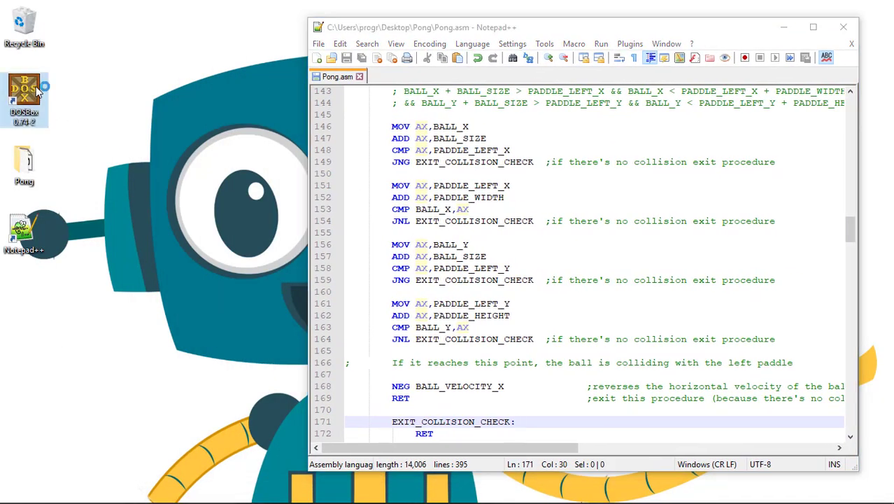
Assemble with MASM /A PONG.ASM in DOSBox, which reports three 'Jump out of range' errors.
double_click(23, 91)
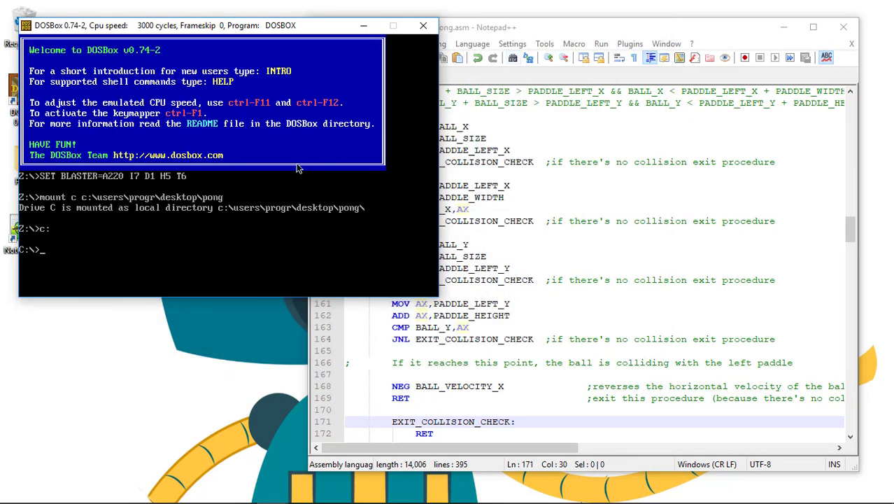
text(MASM /A)
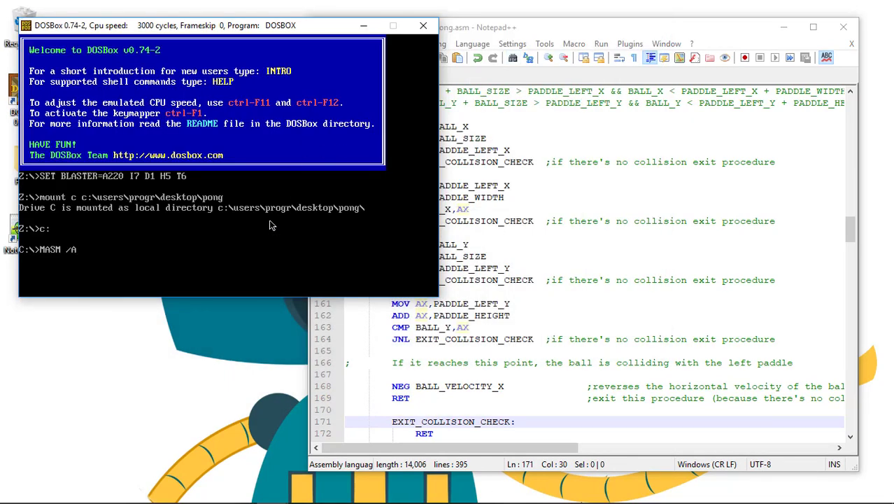
text(PONG.ASM)
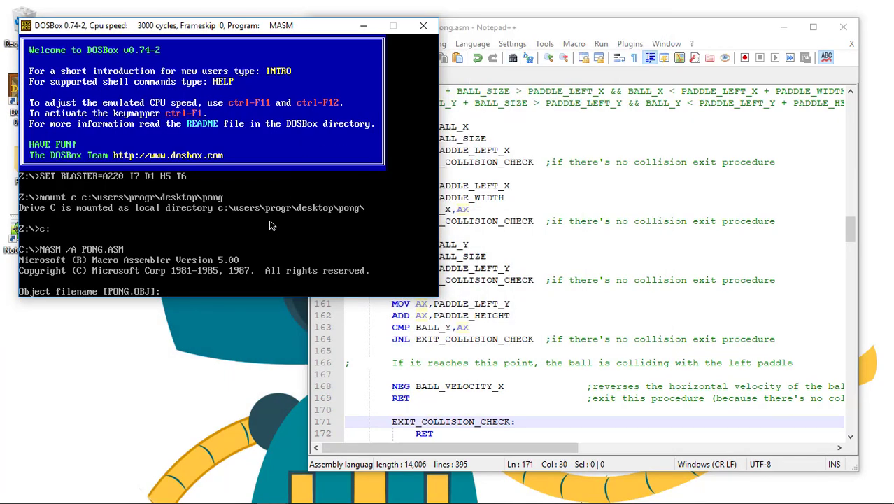
key(enter)
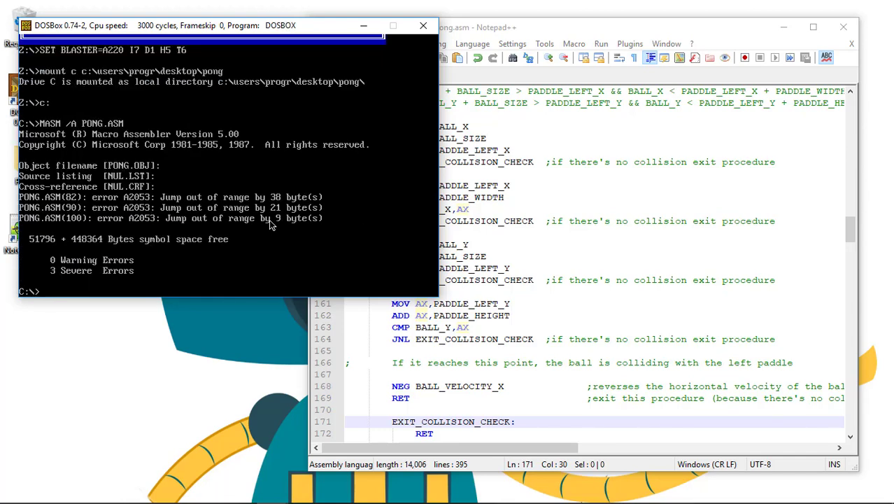
mouse_move(221, 224)
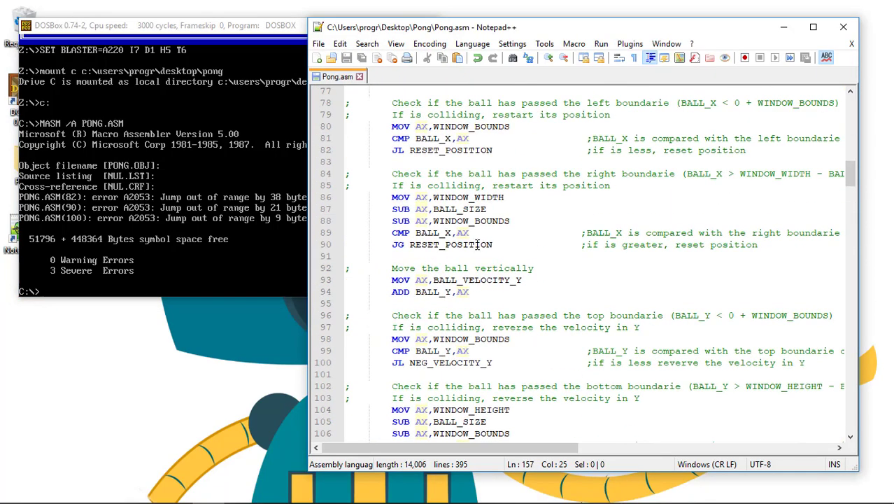
Move the RESET_POSITION block with CALL RESET_BALL_POSITION and RET to right after JG RESET_POSITION.
double_click(445, 150)
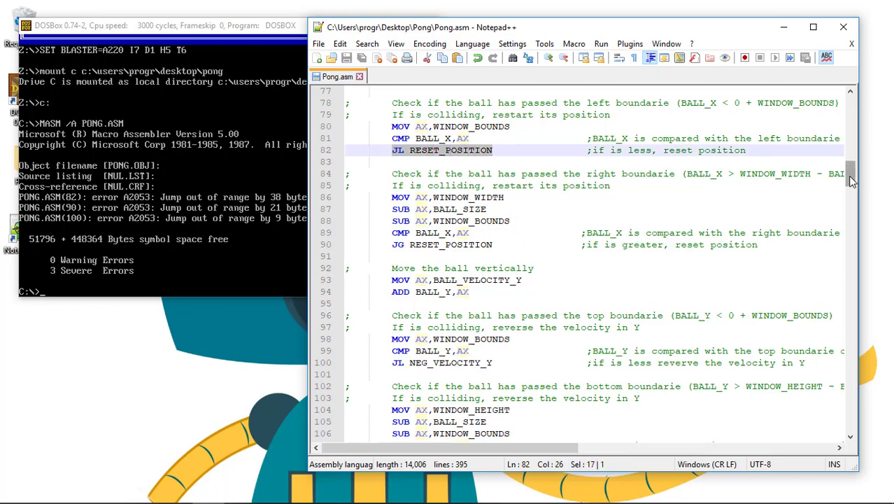
scroll(down, 3)
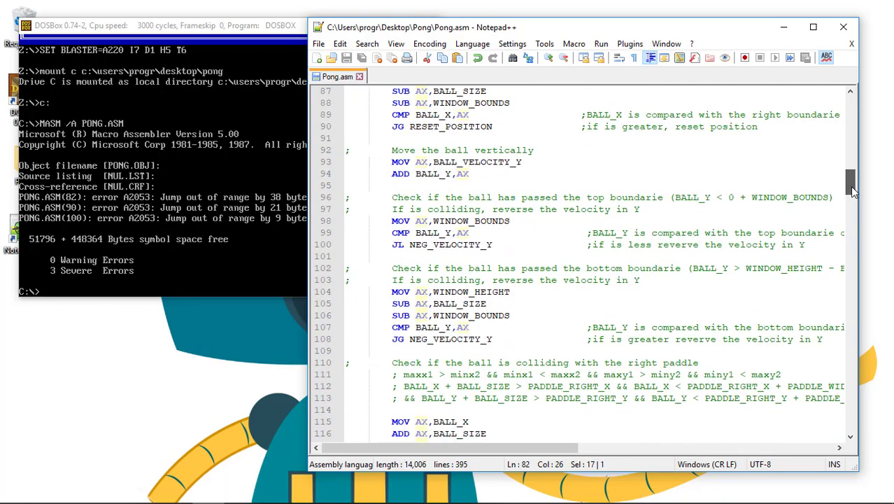
scroll(down, 3)
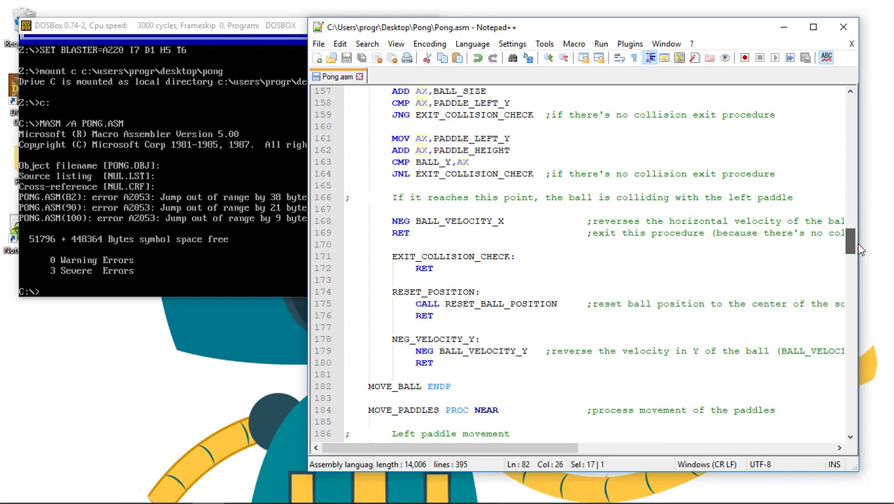
click(432, 315)
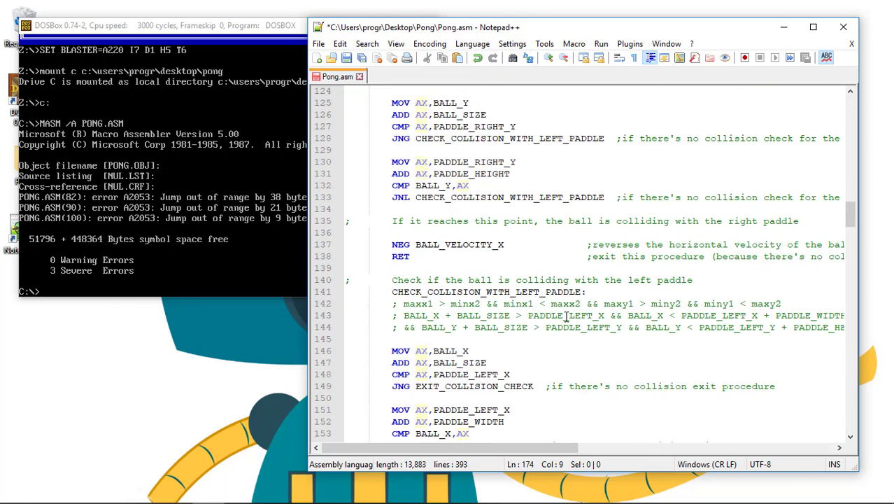
scroll(up, 3)
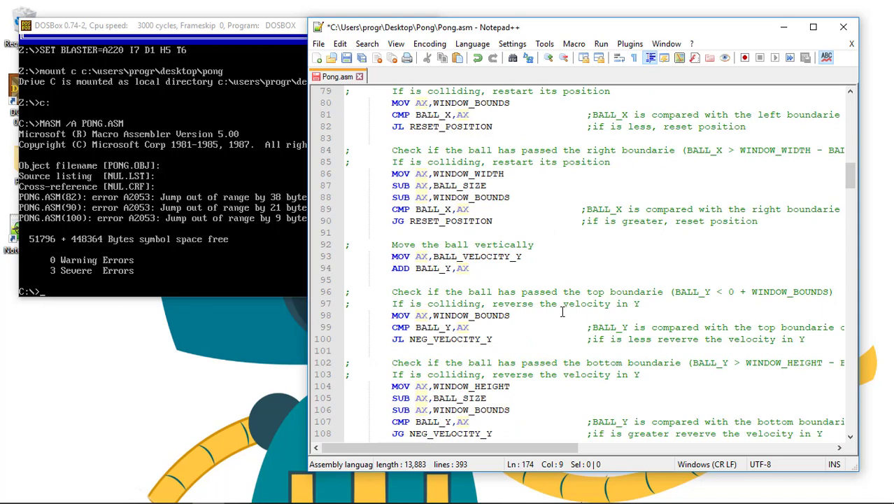
click(478, 233)
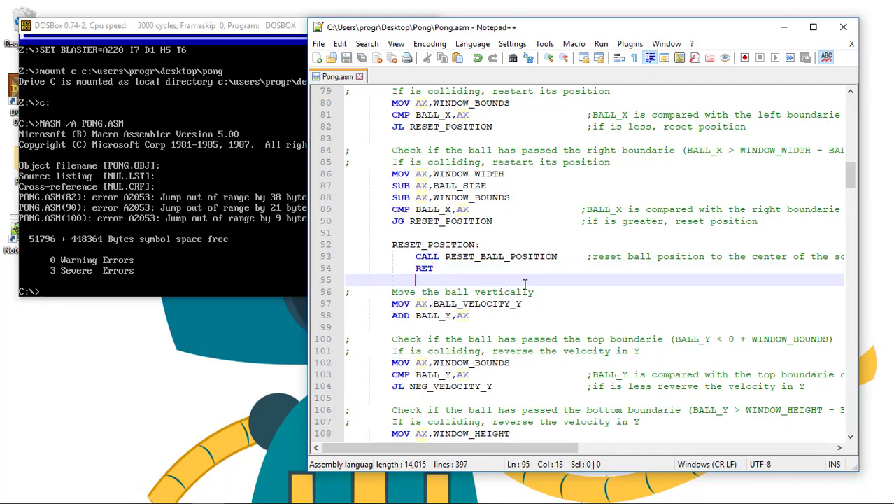
scroll(down, 3)
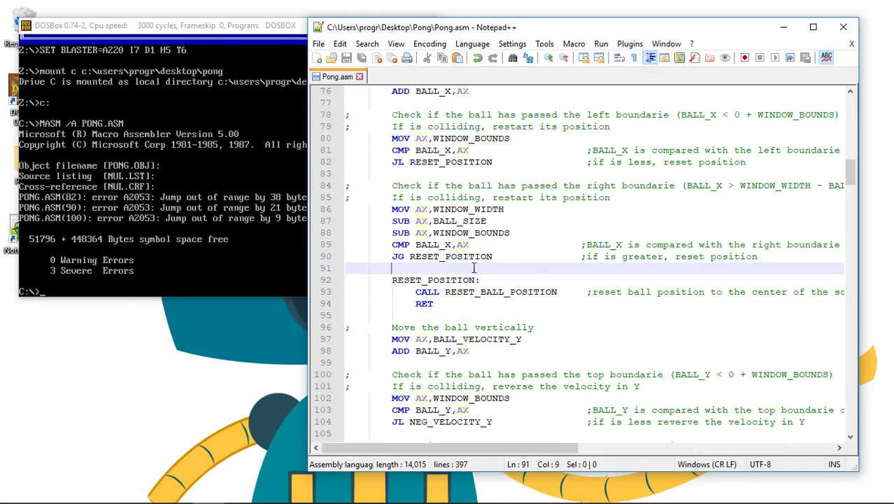
Add JMP MOVE_BALL_VERTICALLY after the boundary check and a MOVE_BALL_VERTICALLY: label on the vertical code.
text(JMP)
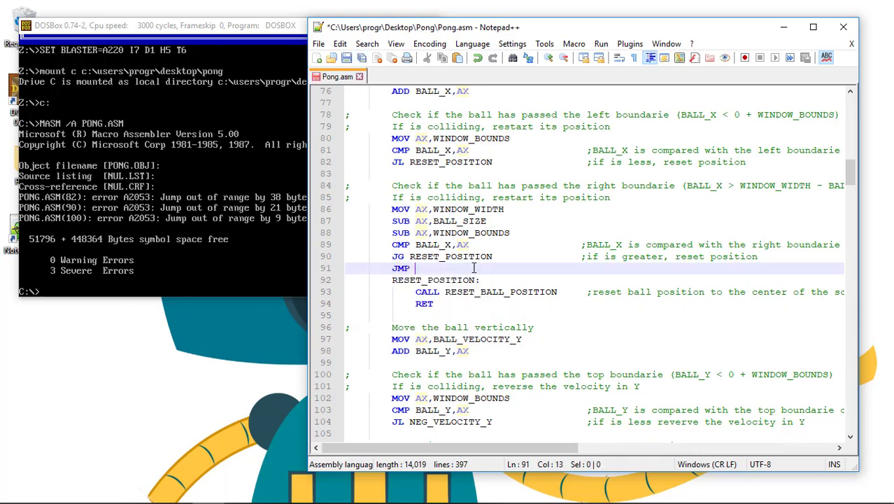
text(MOVE_BALL)
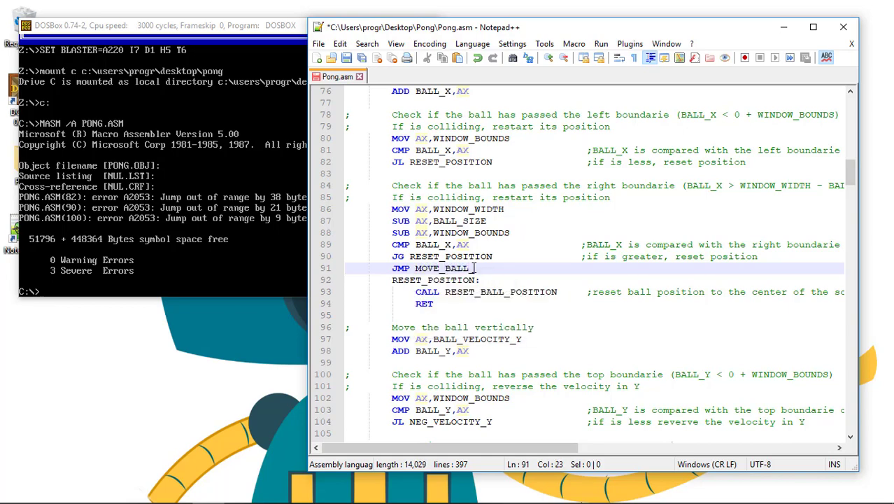
text(_VERTICALLY)
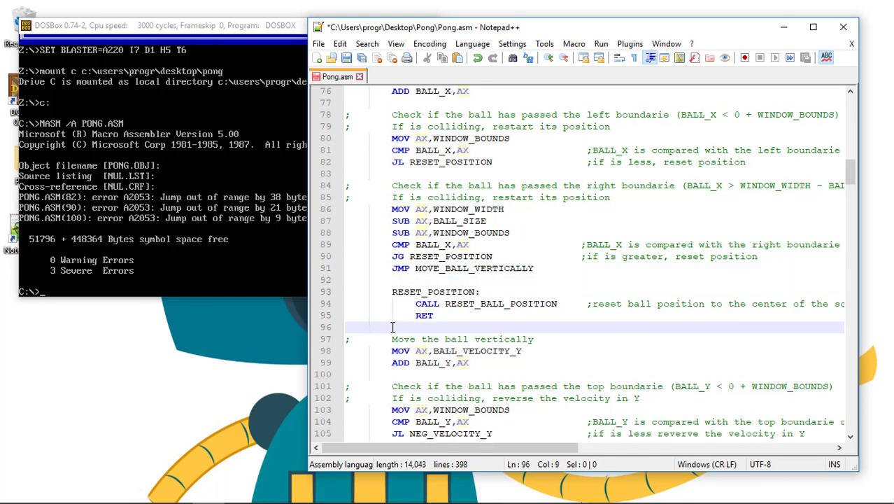
key(enter)
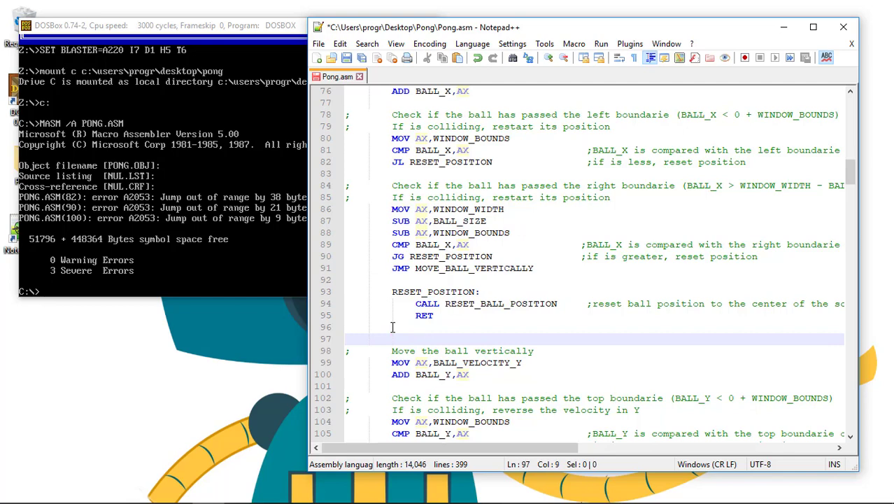
text(MOVE_BALL_VERTICALLY:)
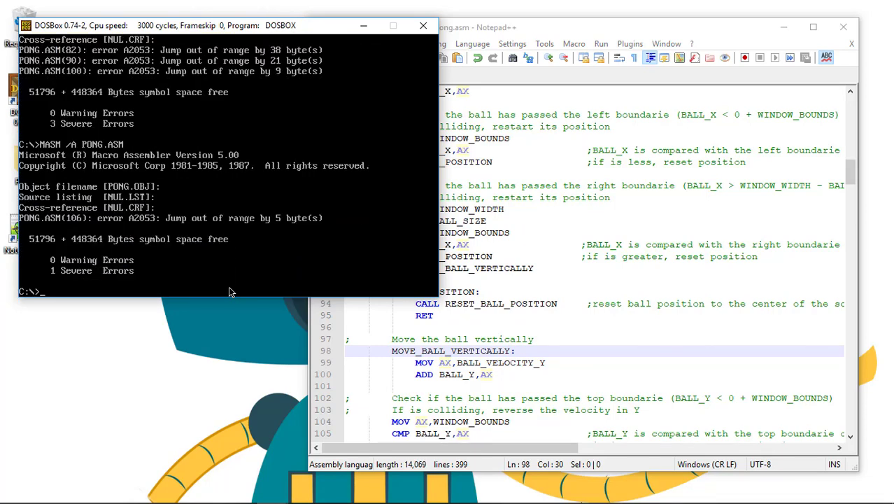
Move the NEG_VELOCITY_Y block above EXIT_COLLISION_CHECK and reassemble, leaving one 4-byte out-of-range jump.
click(496, 292)
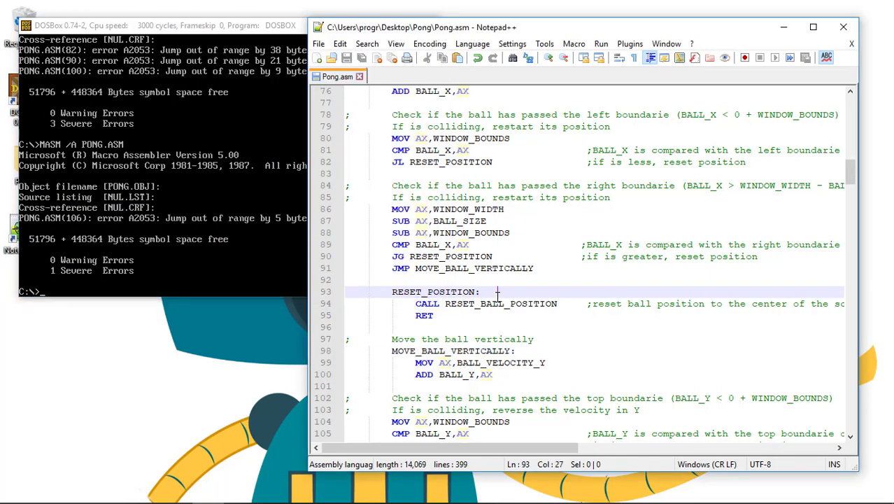
scroll(down, 3)
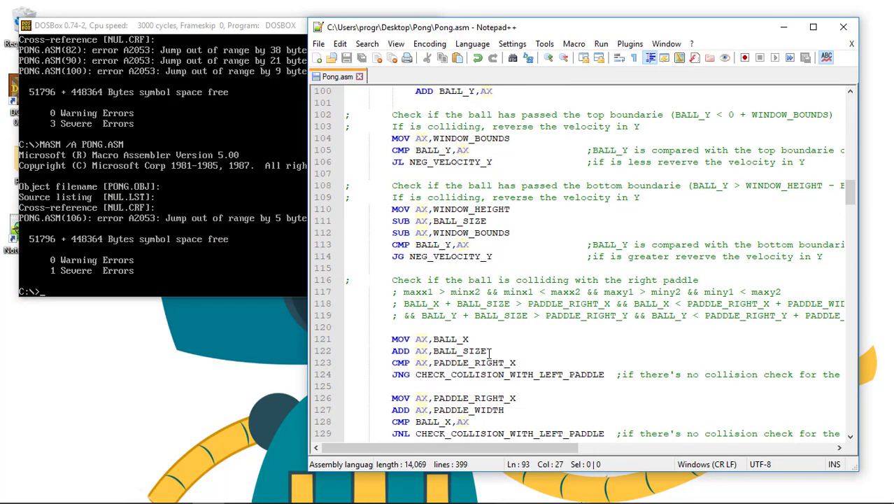
scroll(down, 3)
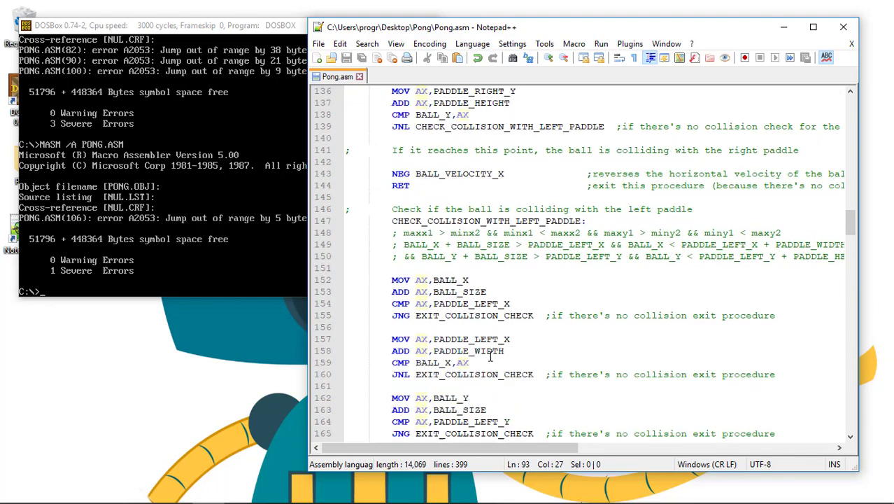
scroll(down, 3)
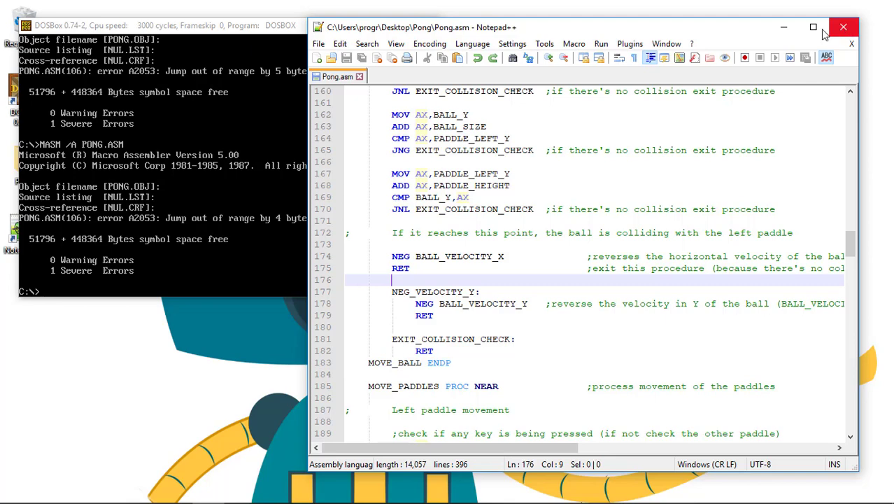
Add a NEG_VELOCITY_X routine after NEG_VELOCITY_Y and start a JMP where the left-paddle code negated velocity.
click(813, 26)
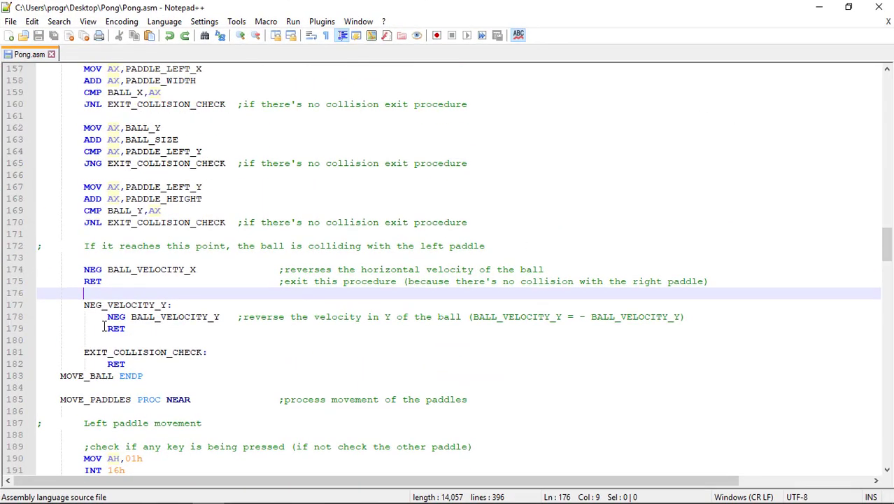
click(149, 340)
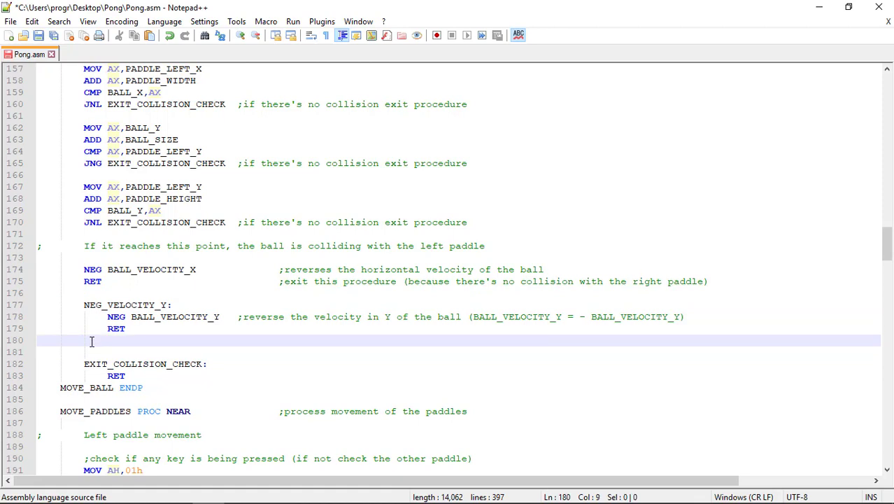
text(NEG_VELOCITY_X:)
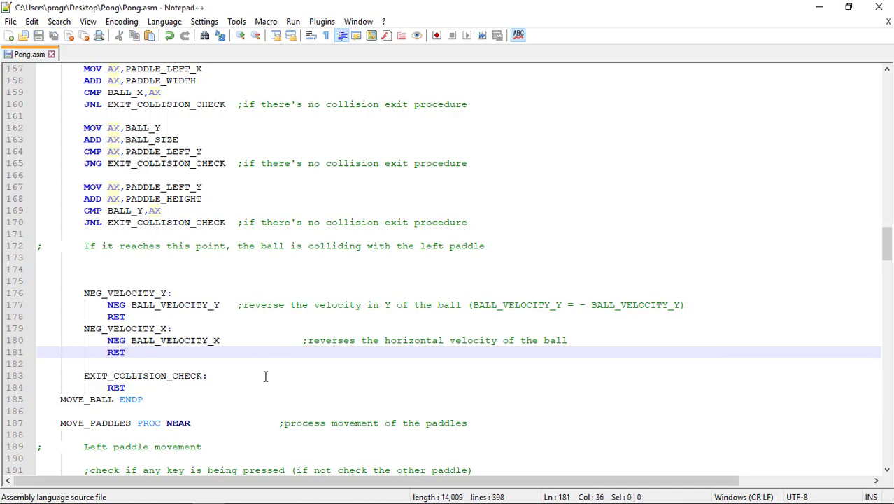
click(242, 353)
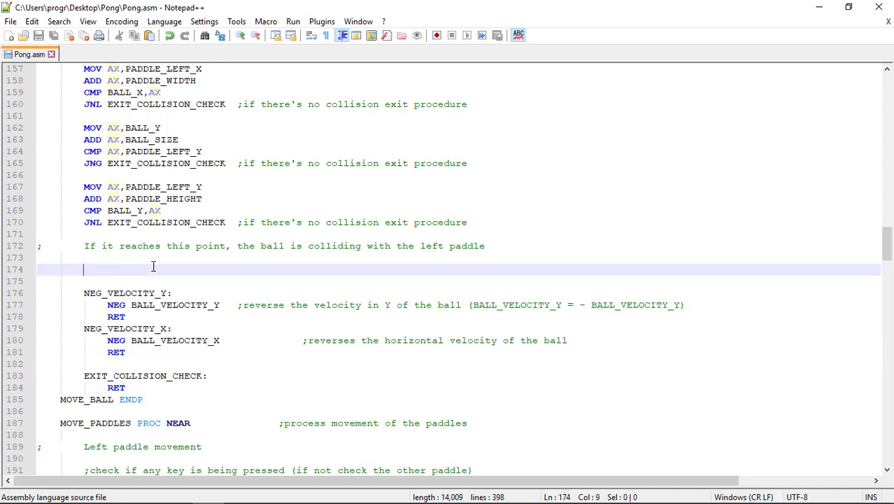
text(JMP)
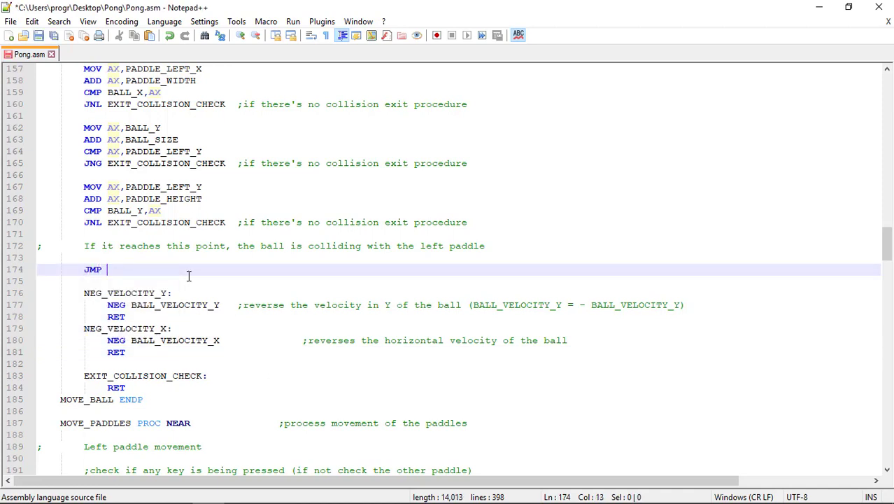
Replace the right-paddle NEG BALL_VELOCITY_X/RET lines with JMP NEG_VELOCITY_X and save.
text(NEG)
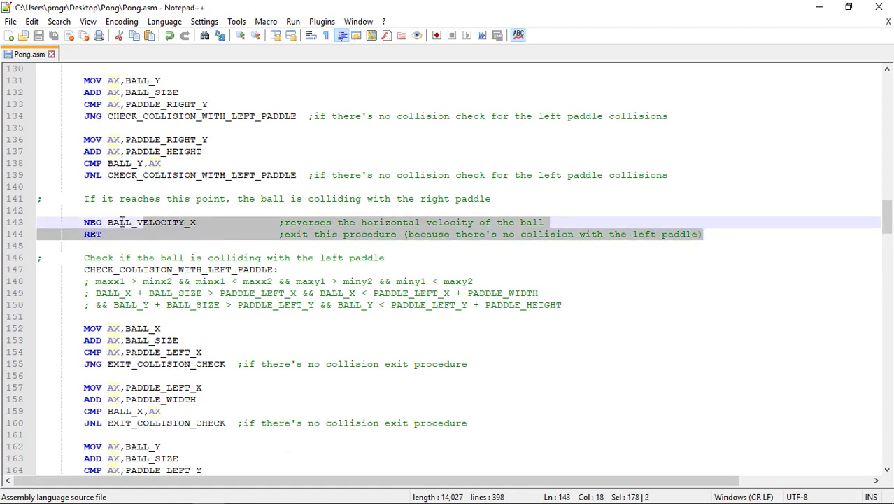
text(JM)
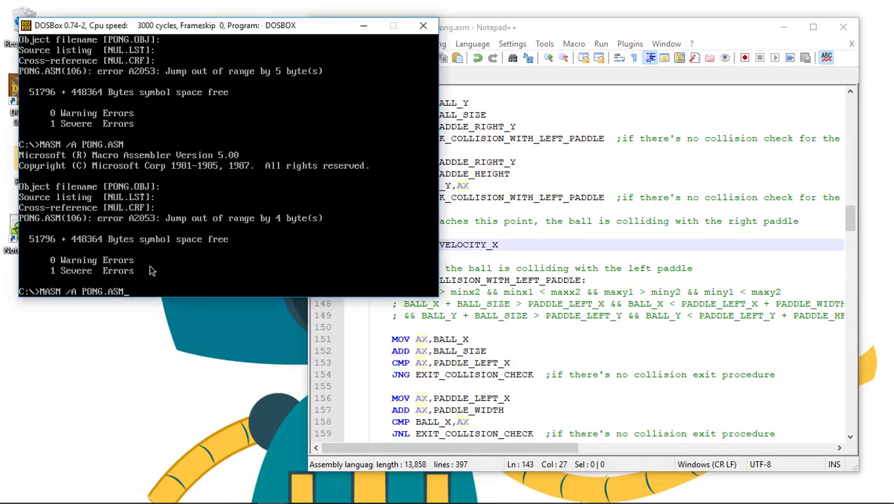
Assemble PONG.ASM with MASM /A, link it with LINK PONG, and run the game.
key(Return)
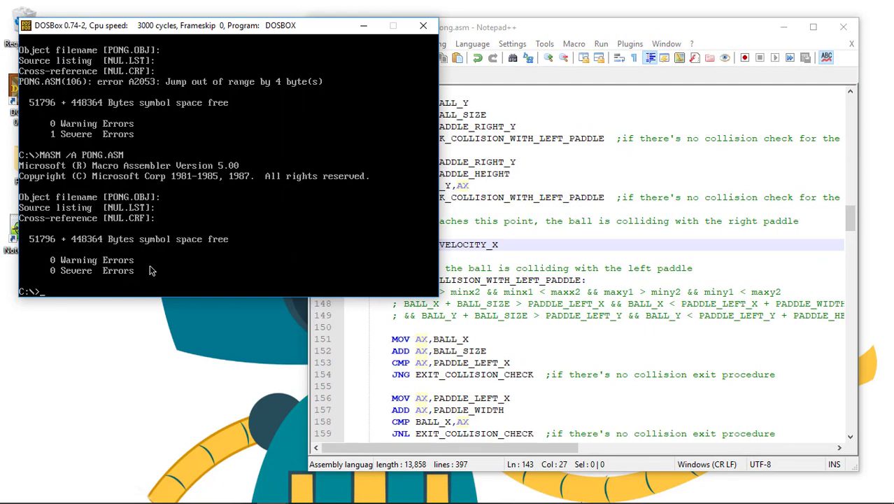
text(LINK PONG)
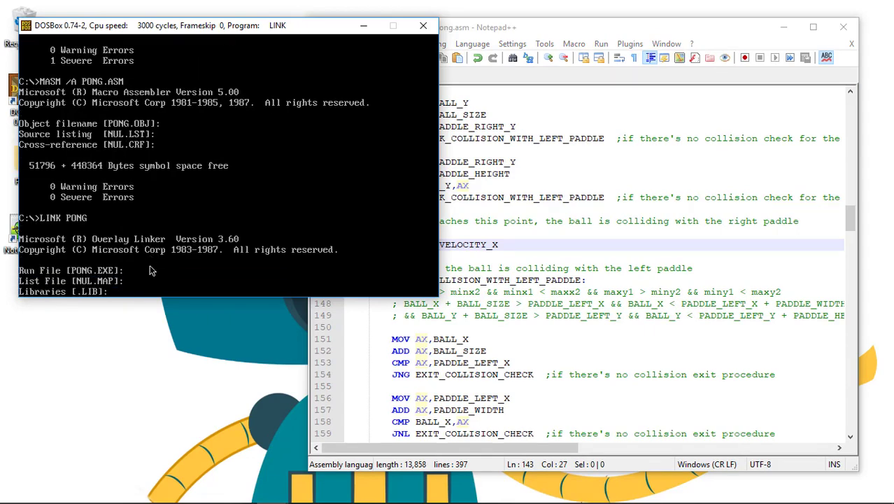
key(enter)
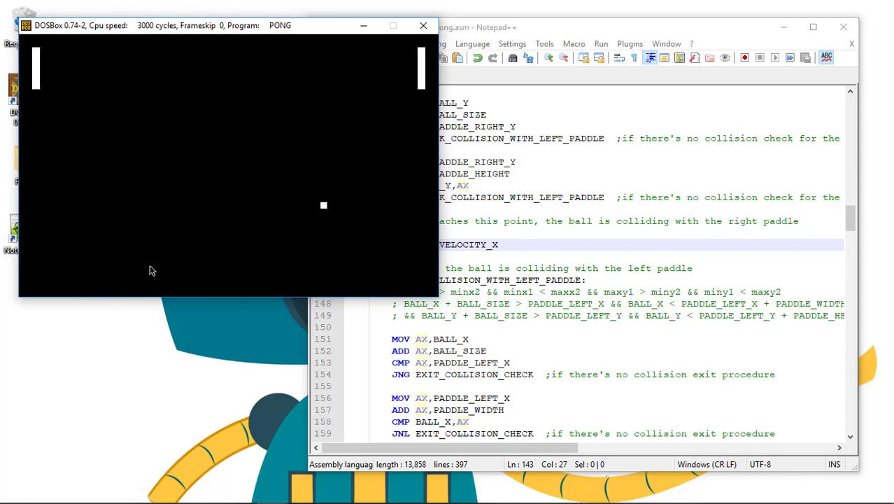